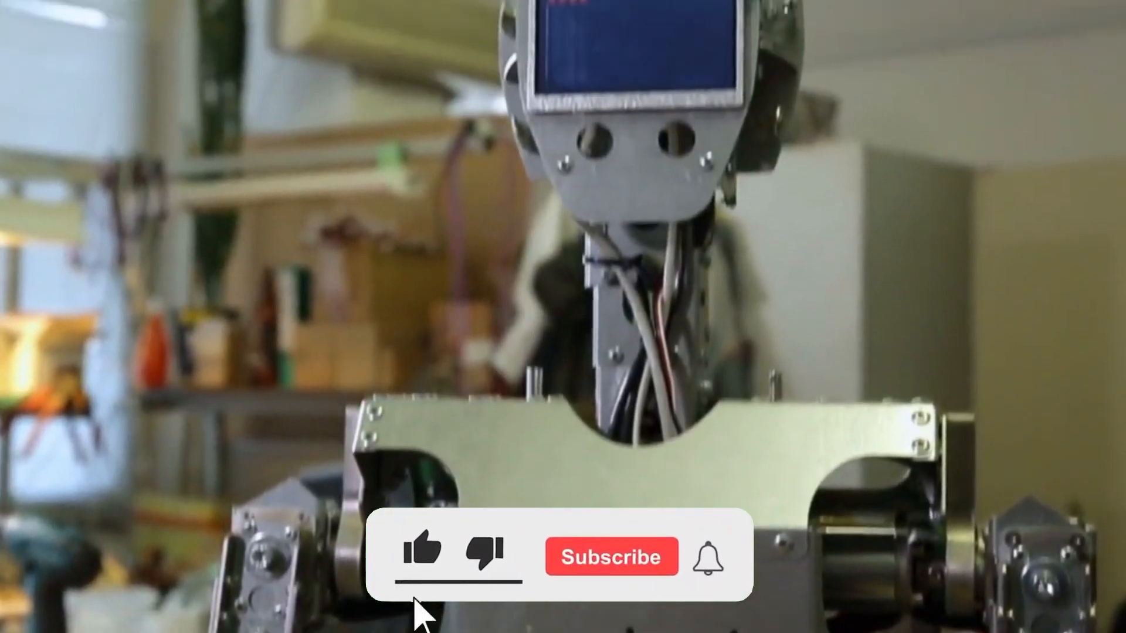
Click the overlay's subscribe button so it reads Subscribed beside the blue thumbs-up.
{"action": "left_click", "coordinate": [611, 557]}
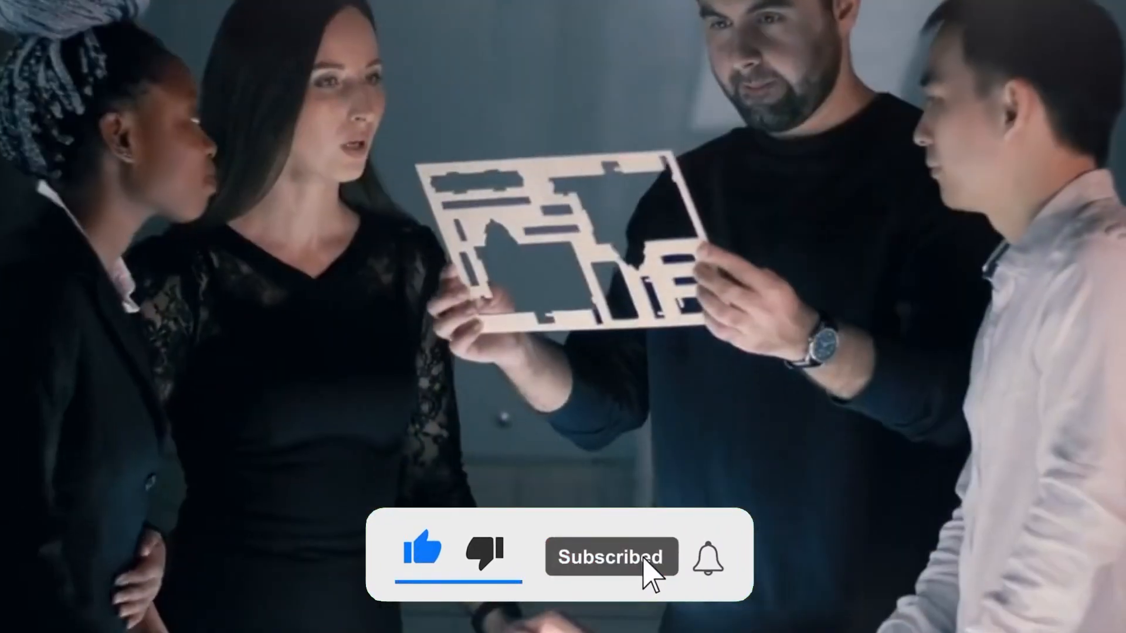